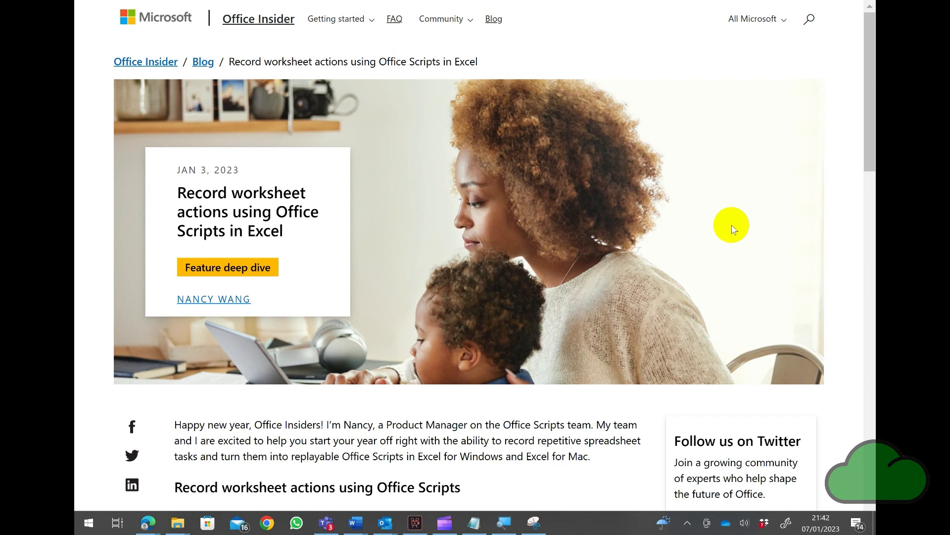
mouse_move(873, 119)
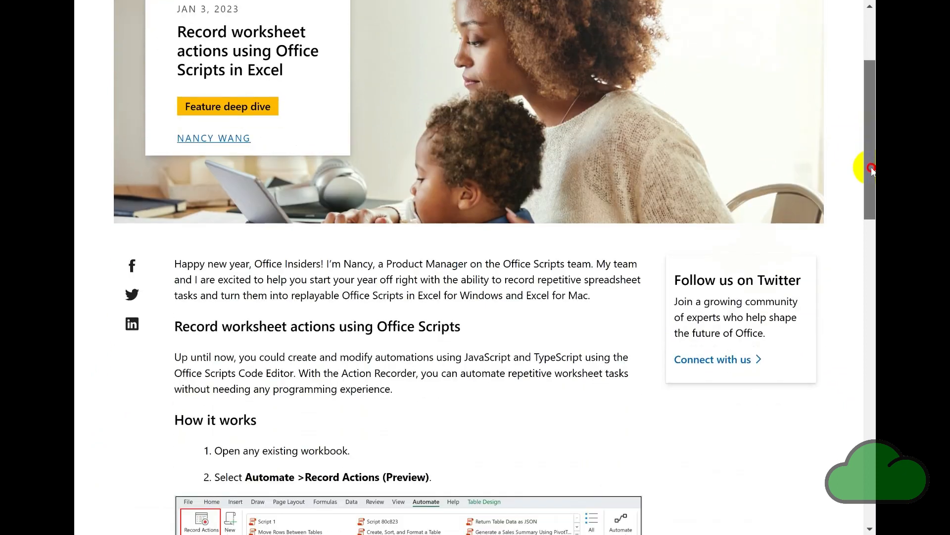
scroll("down", 3)
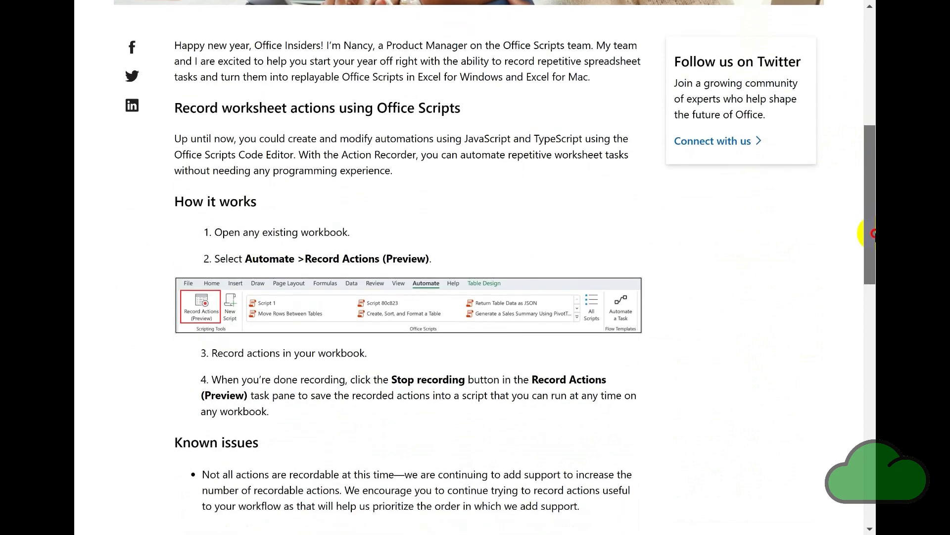
scroll("down", 3)
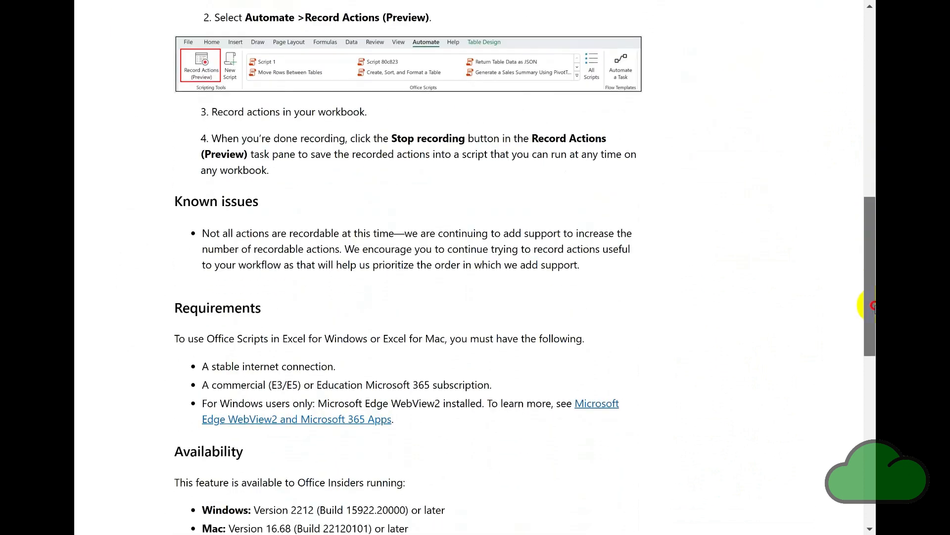
scroll("down", 3)
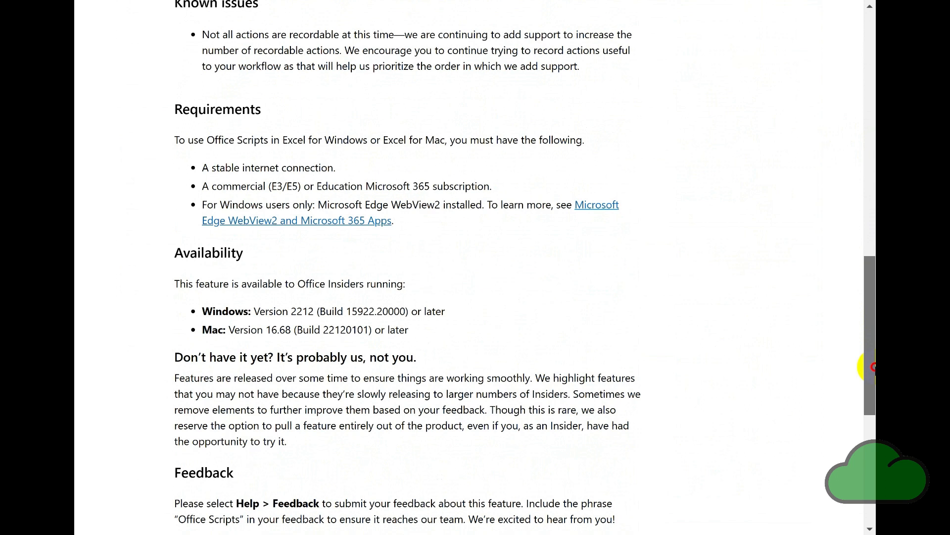
scroll("down", 3)
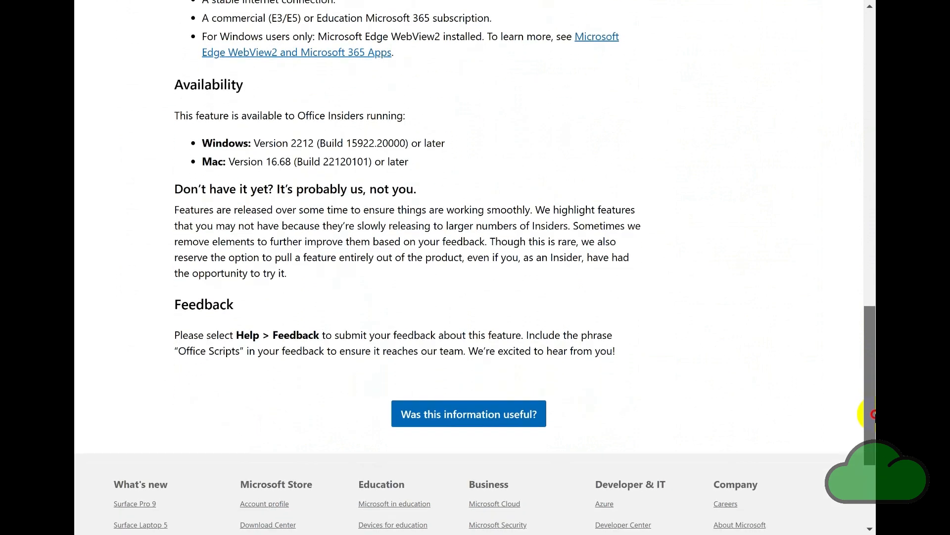
scroll("down", 3)
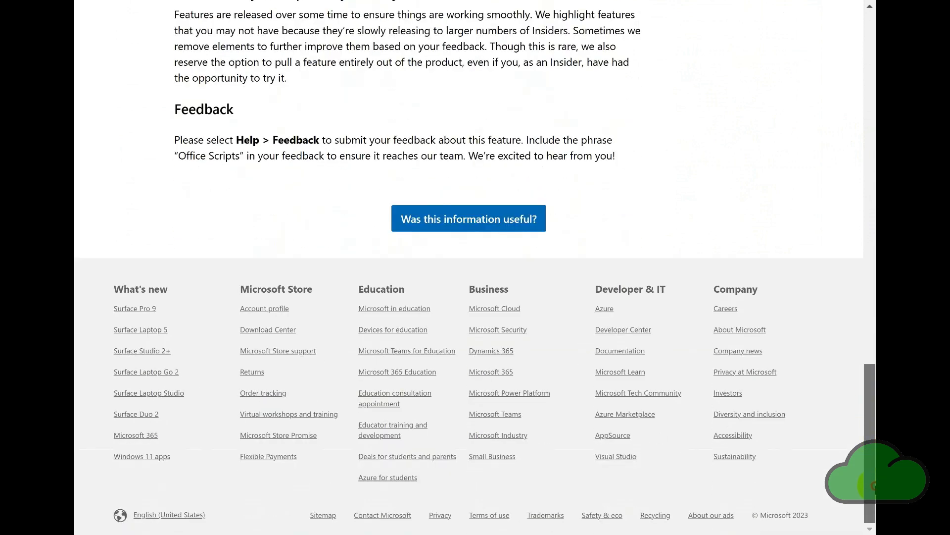